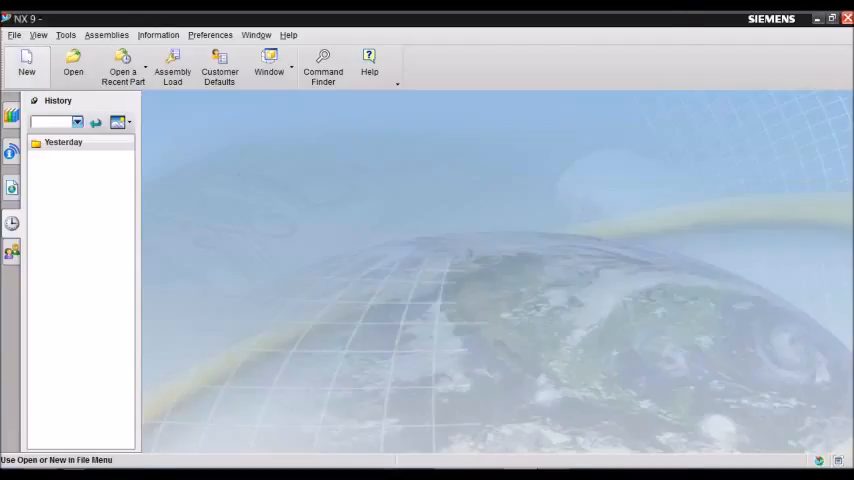
Create a new part file from the Model template.
{"action": "left_click", "coordinate": [26, 62]}
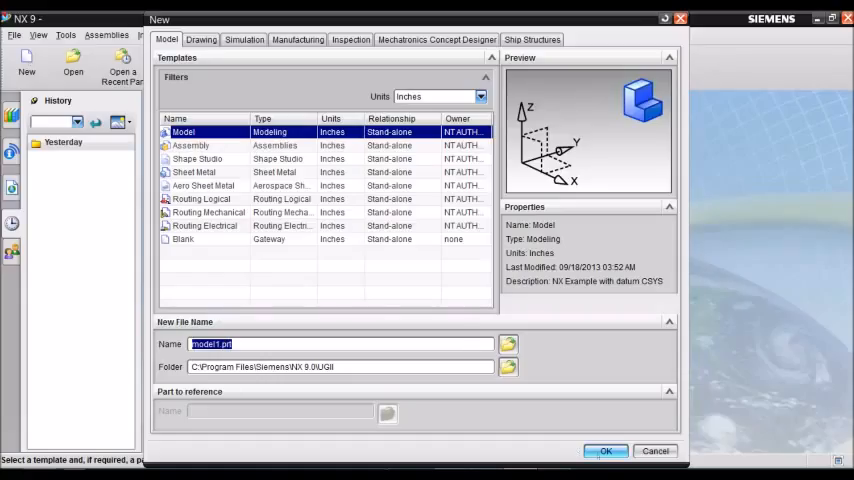
{"action": "left_click", "coordinate": [604, 452]}
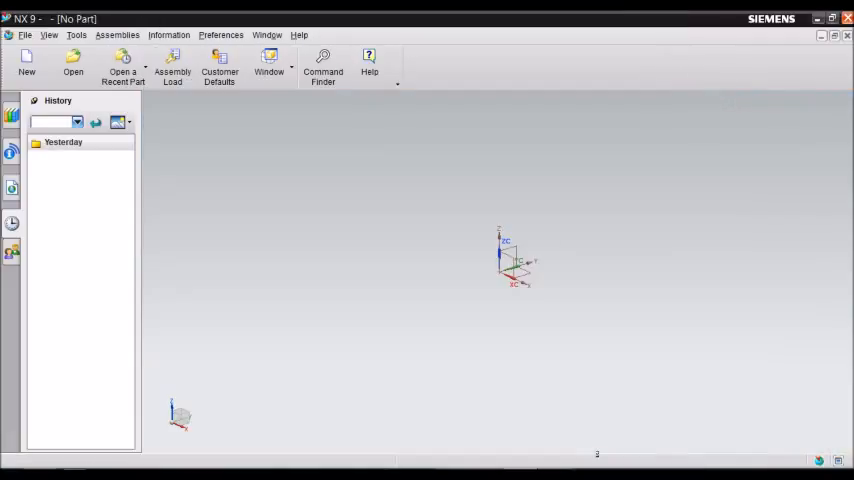
{"action": "left_click", "coordinate": [26, 64]}
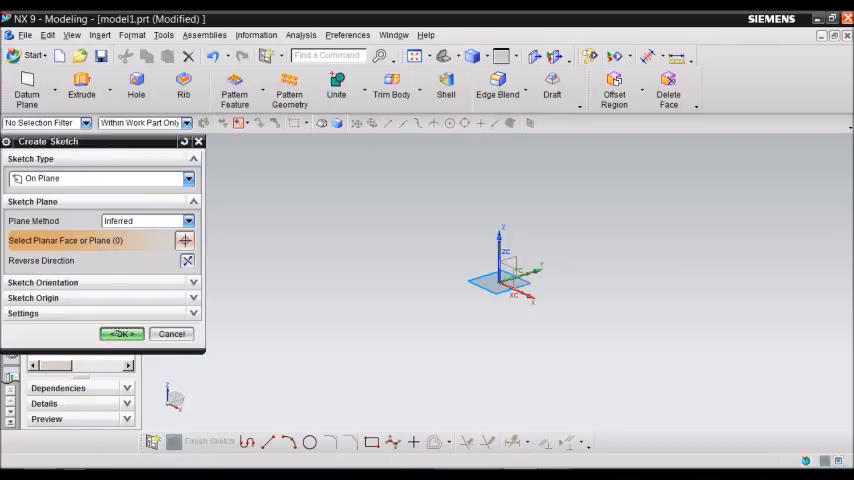
Sketch a rectangle on the inferred default plane and finish the sketch.
{"action": "left_click", "coordinate": [120, 332]}
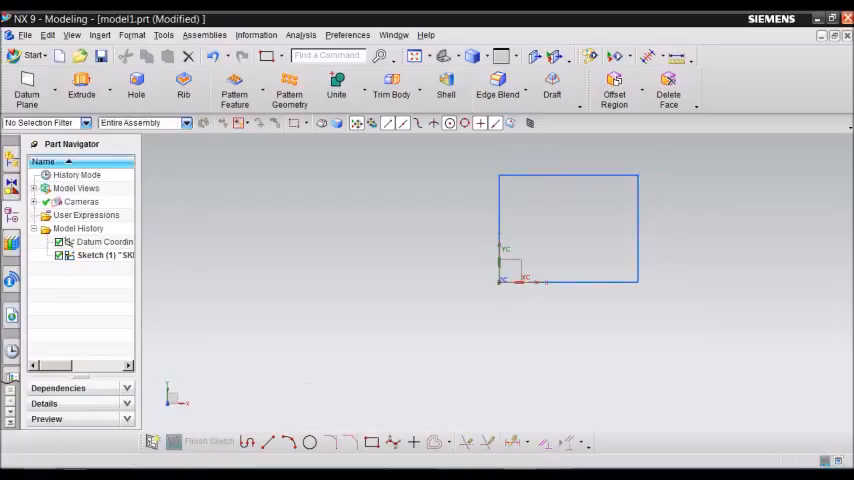
{"action": "left_click", "coordinate": [80, 84]}
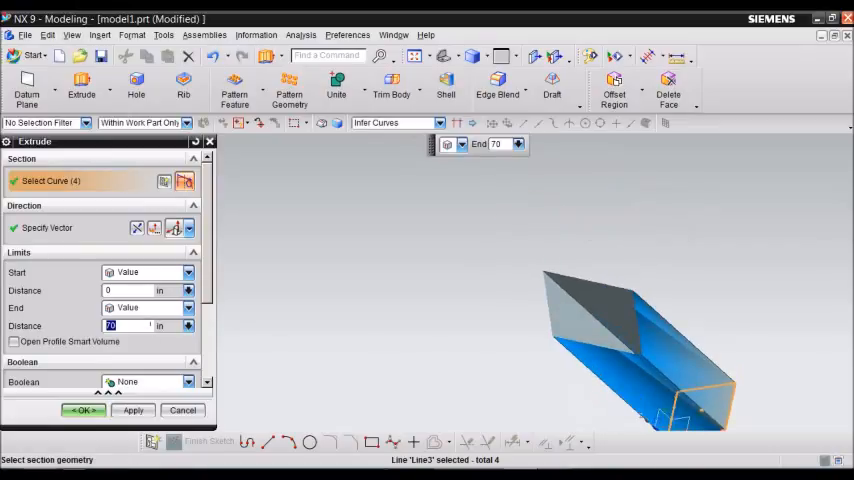
Extrude the rectangle curves into a solid block with end distance 10.
{"action": "type", "text": "1"}
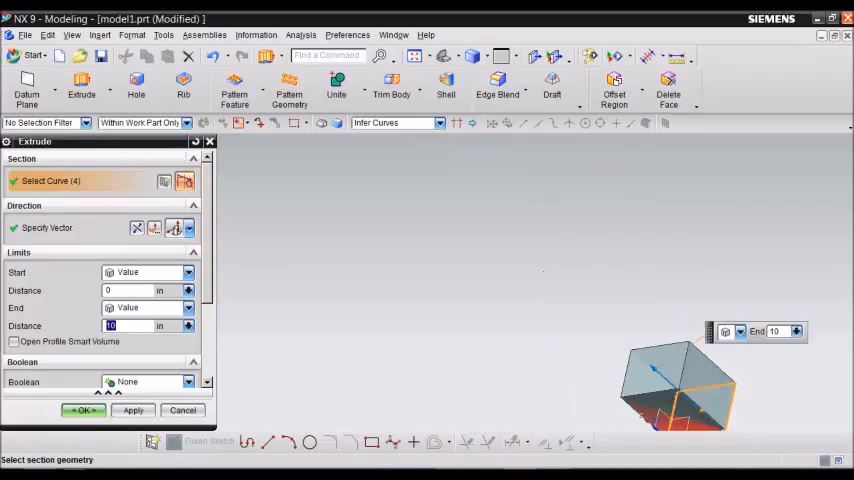
{"action": "left_click", "coordinate": [84, 410]}
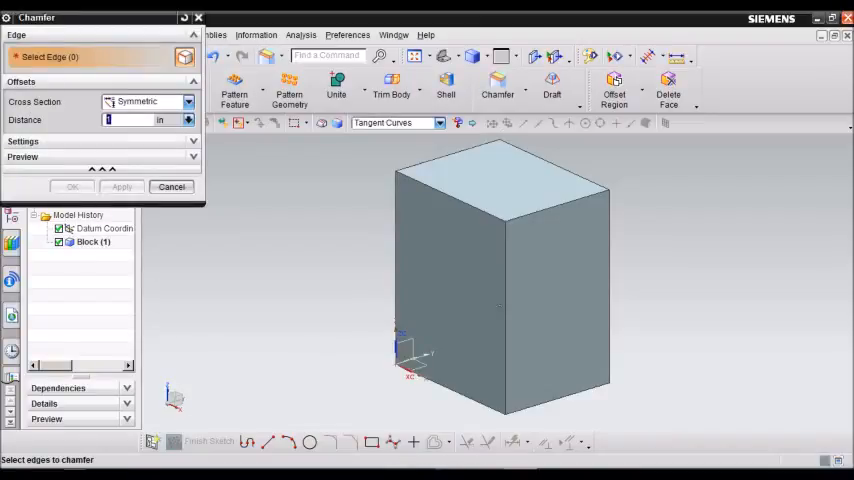
Apply a symmetric chamfer of distance 3 to one vertical edge of the block.
{"action": "left_click", "coordinate": [504, 290]}
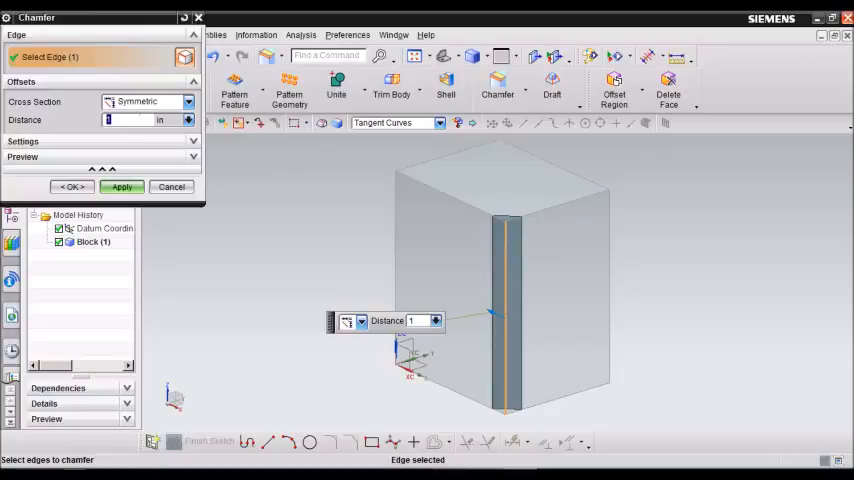
{"action": "type", "text": "3"}
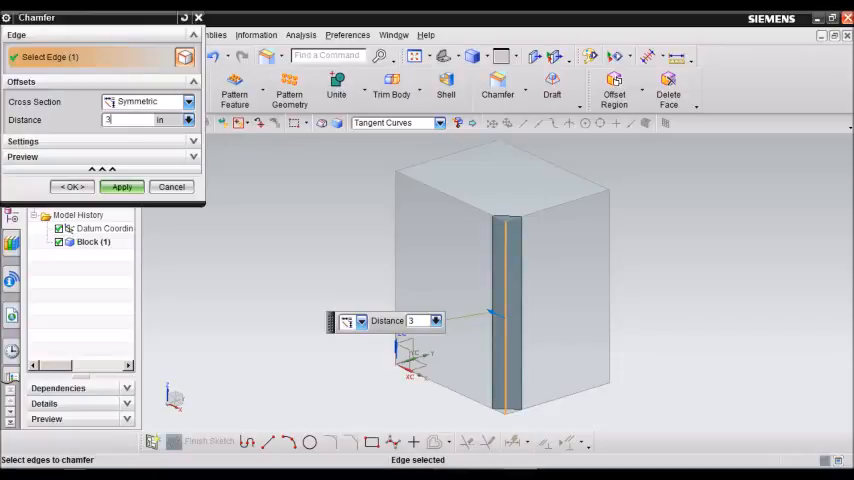
{"action": "left_click", "coordinate": [120, 188]}
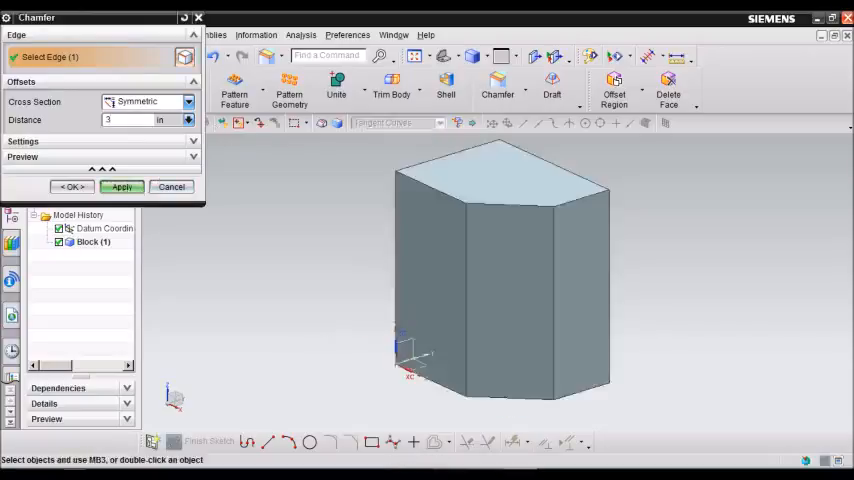
{"action": "left_click", "coordinate": [120, 188]}
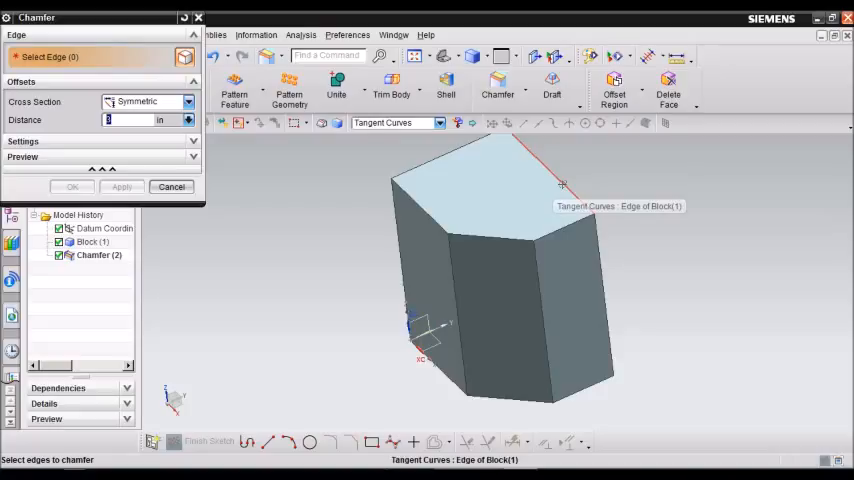
Chamfer a second vertical edge with the smaller distance 1 and confirm.
{"action": "left_click", "coordinate": [560, 184]}
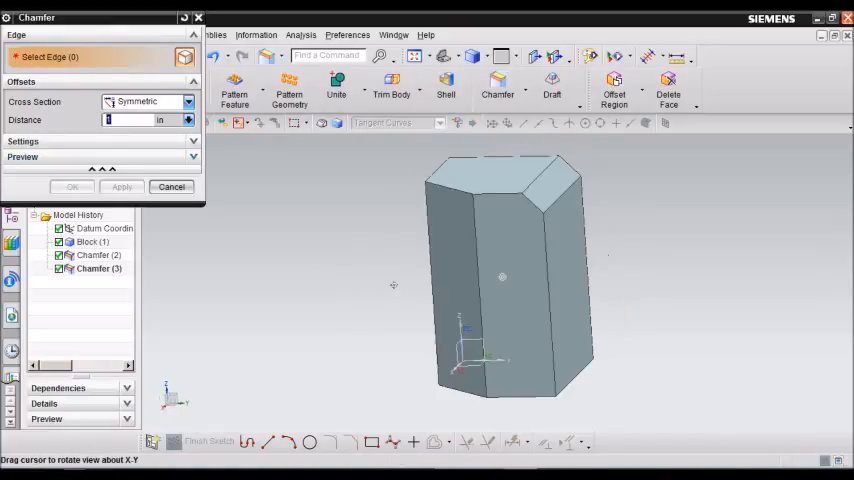
{"action": "left_click", "coordinate": [72, 188]}
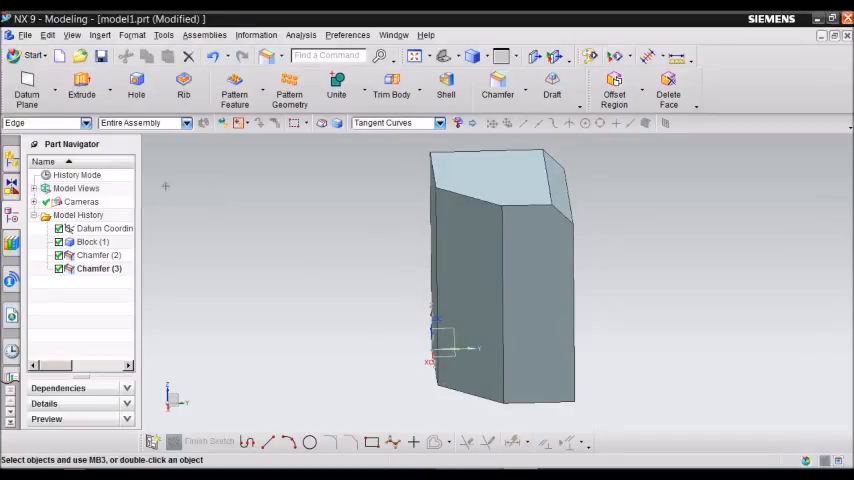
{"action": "left_click_drag", "start_coordinate": [500, 280], "coordinate": [304, 276]}
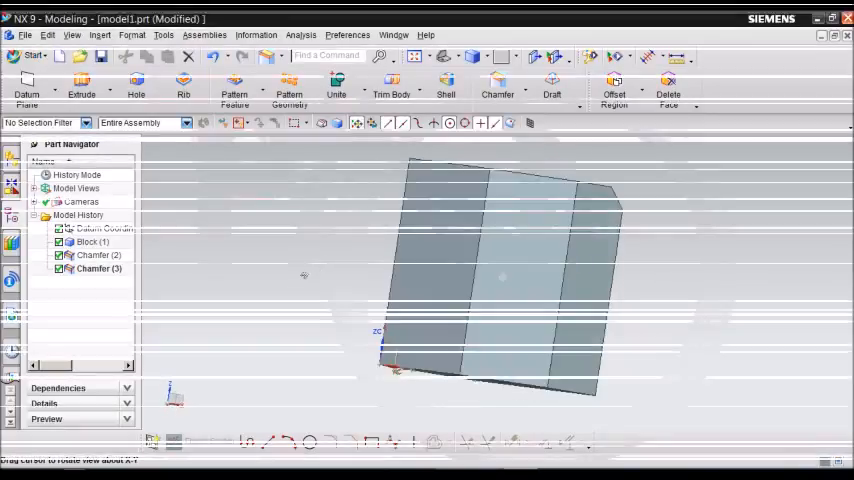